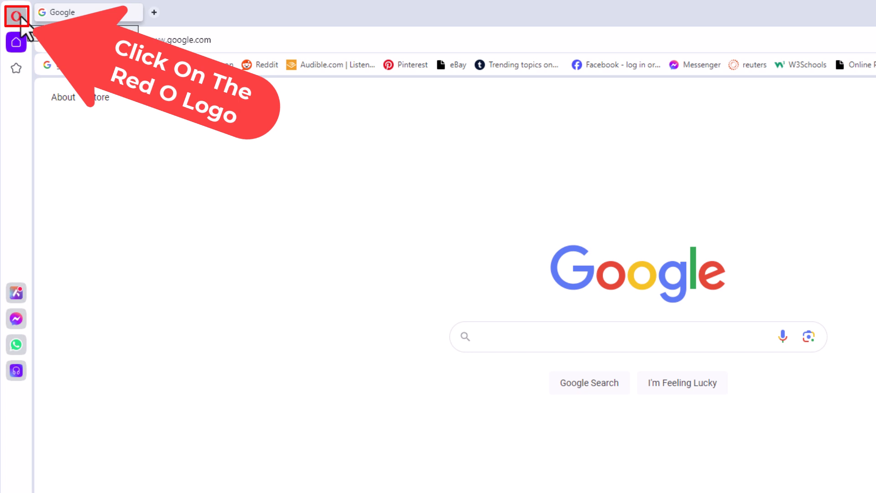
# Bring up Opera's main menu from the 'O' logo.
pyautogui.click(16, 15)
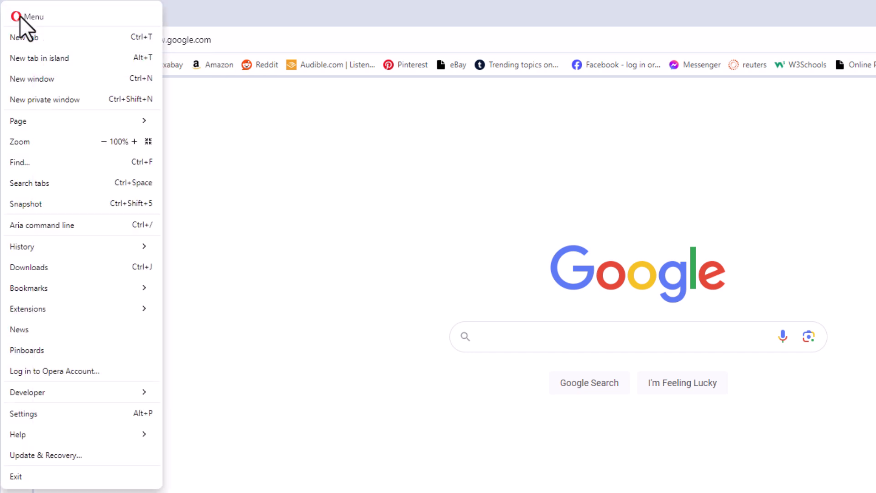
pyautogui.moveTo(92, 320)
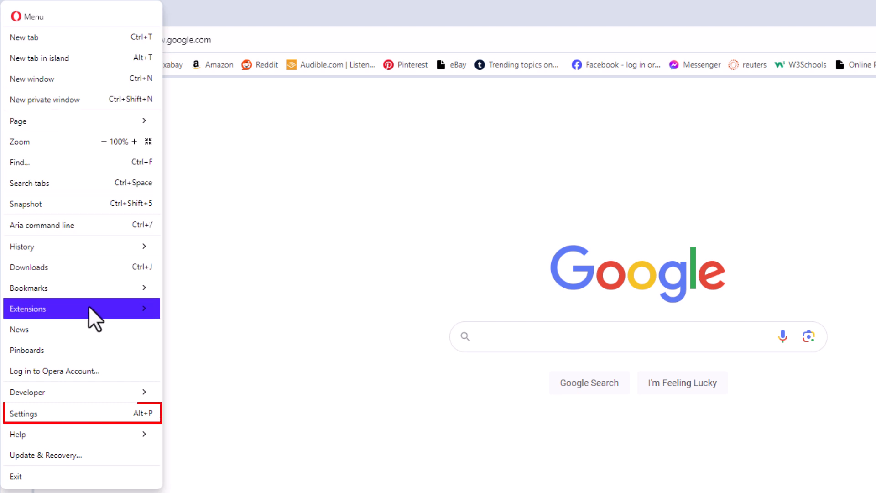
pyautogui.moveTo(24, 413)
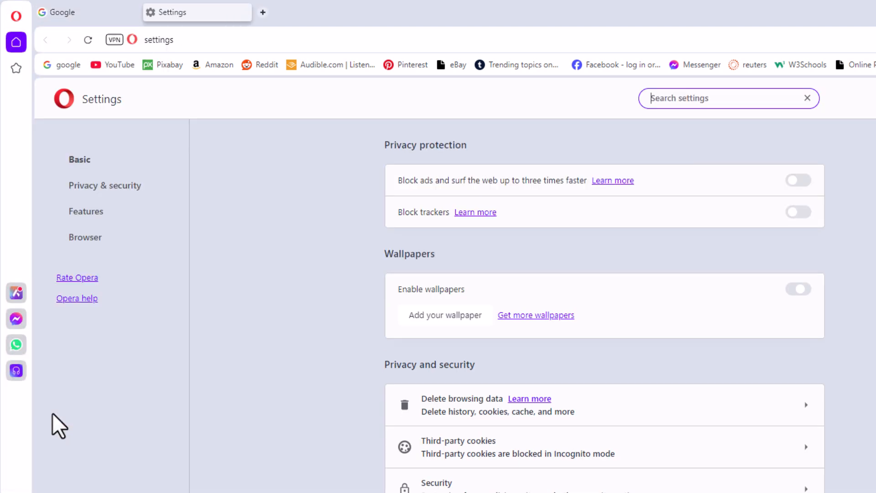
pyautogui.click(797, 290)
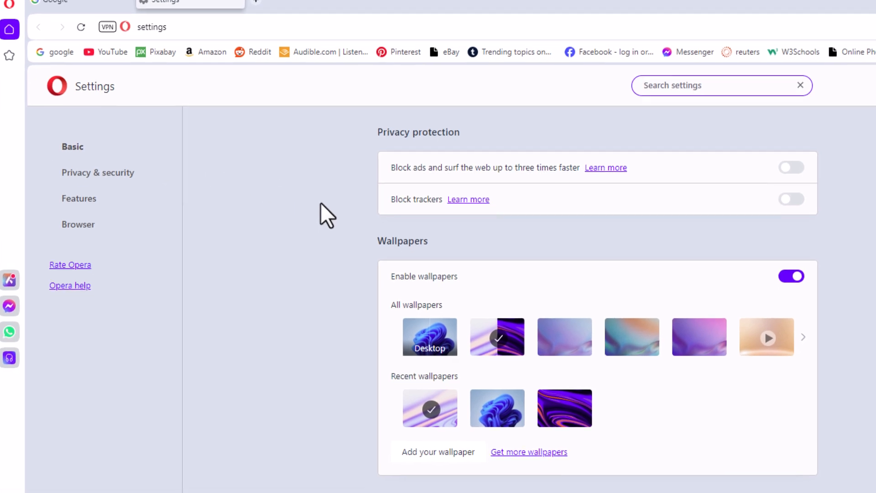
pyautogui.scroll(-3)
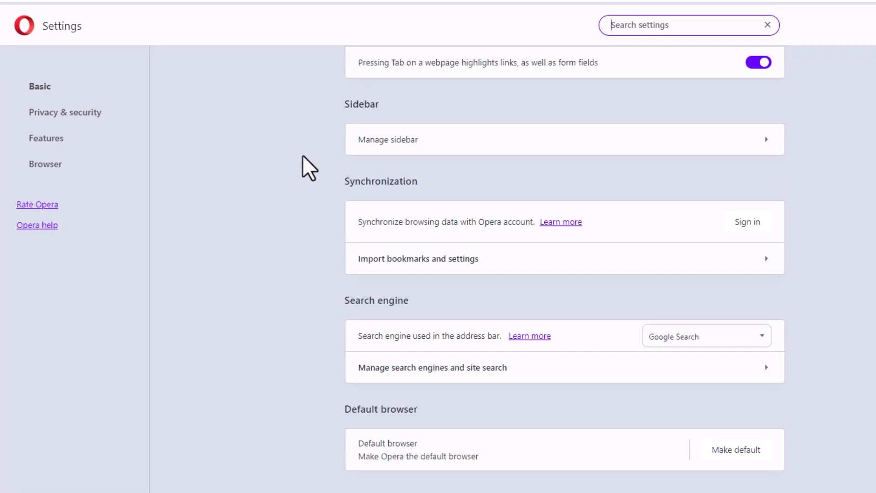
# Scroll the Basic settings page down to the On startup section.
pyautogui.scroll(-3)
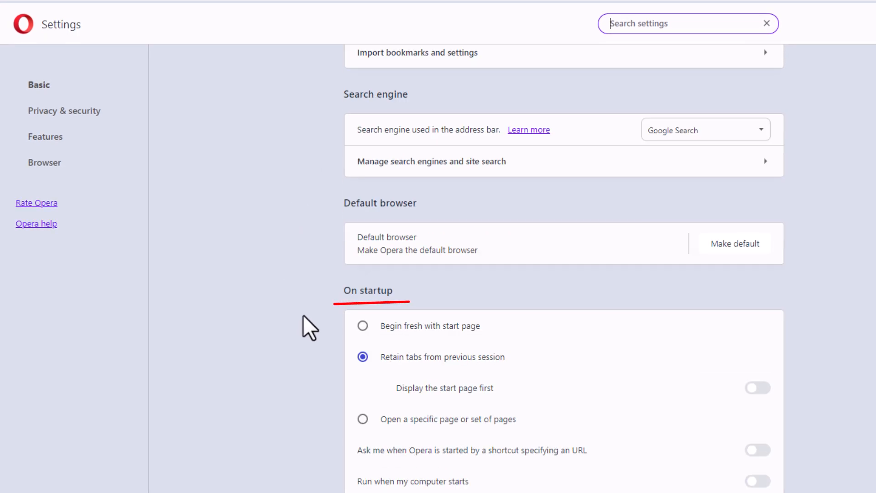
pyautogui.moveTo(392, 391)
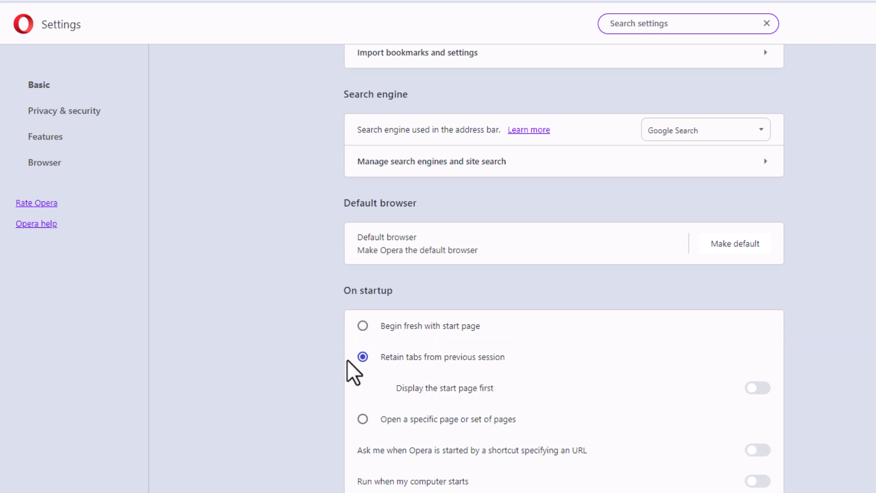
pyautogui.moveTo(444, 347)
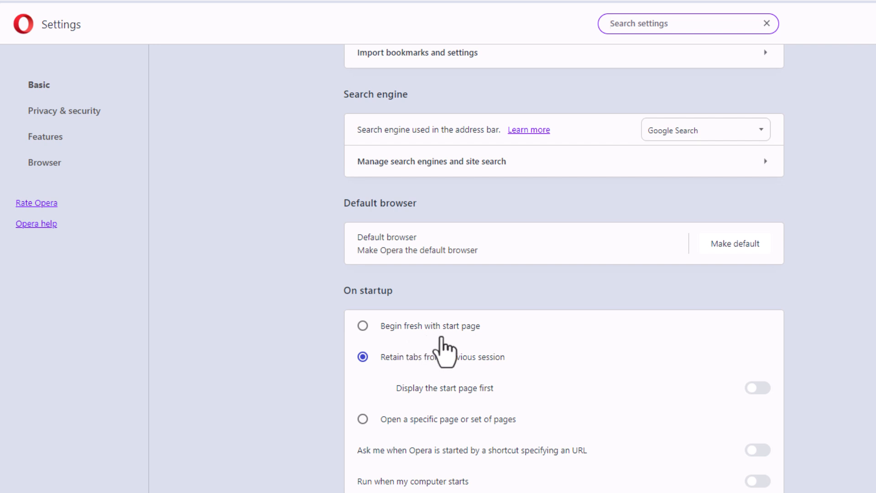
pyautogui.moveTo(372, 384)
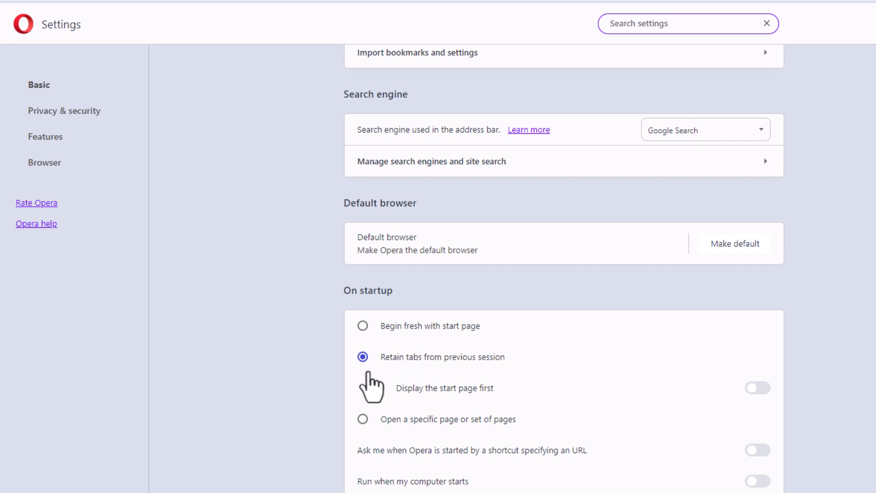
pyautogui.moveTo(398, 384)
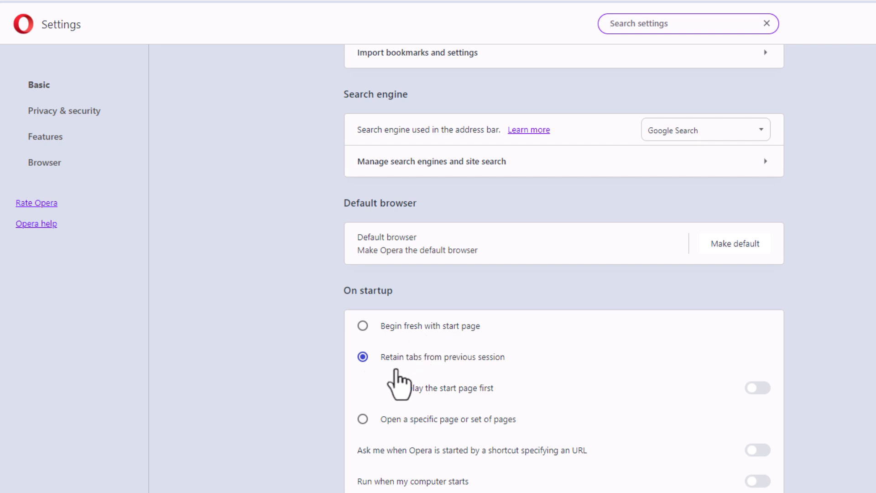
pyautogui.moveTo(486, 380)
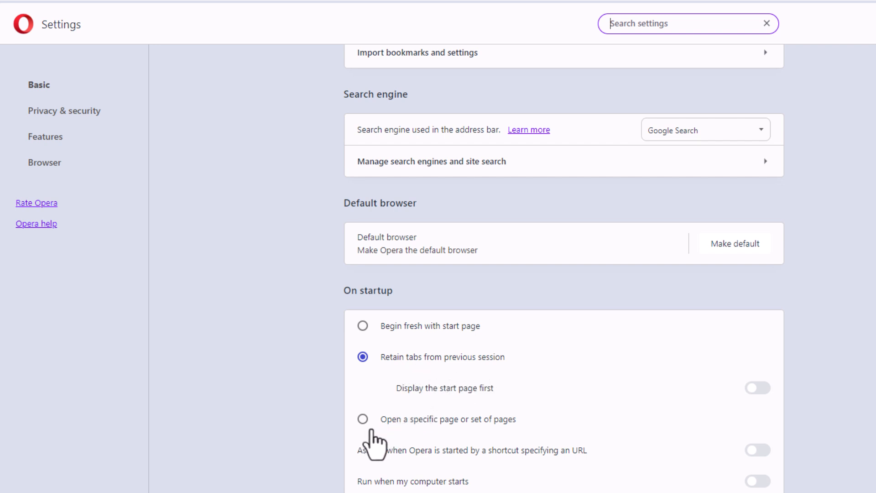
pyautogui.moveTo(469, 447)
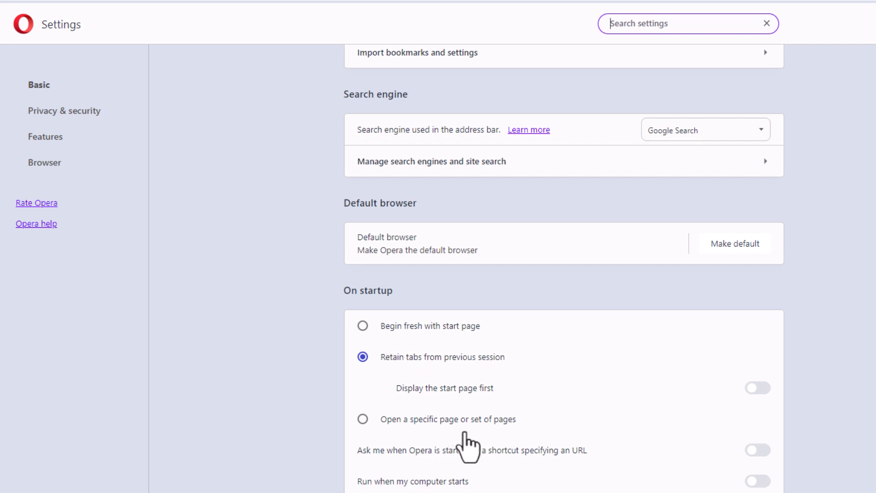
pyautogui.moveTo(340, 398)
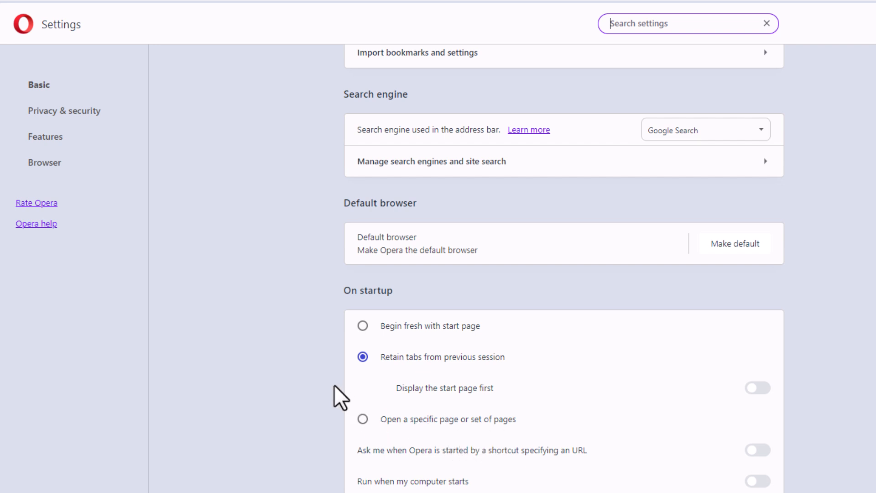
pyautogui.moveTo(340, 397)
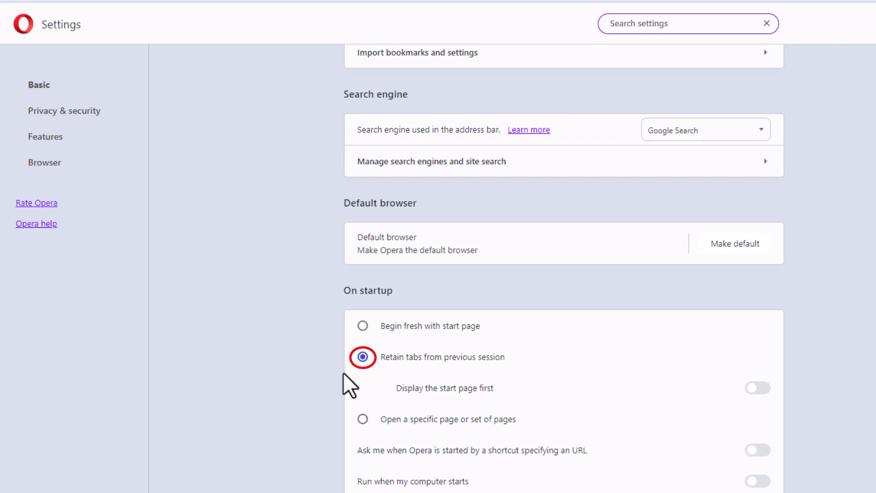
pyautogui.moveTo(324, 390)
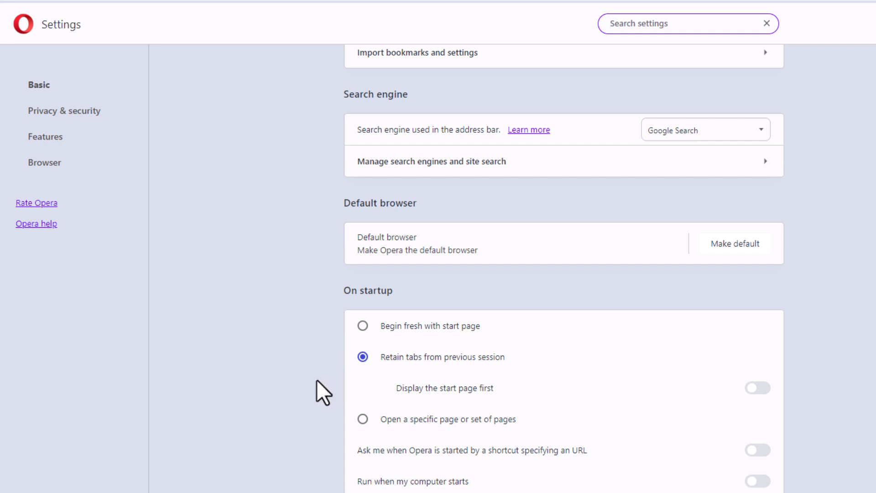